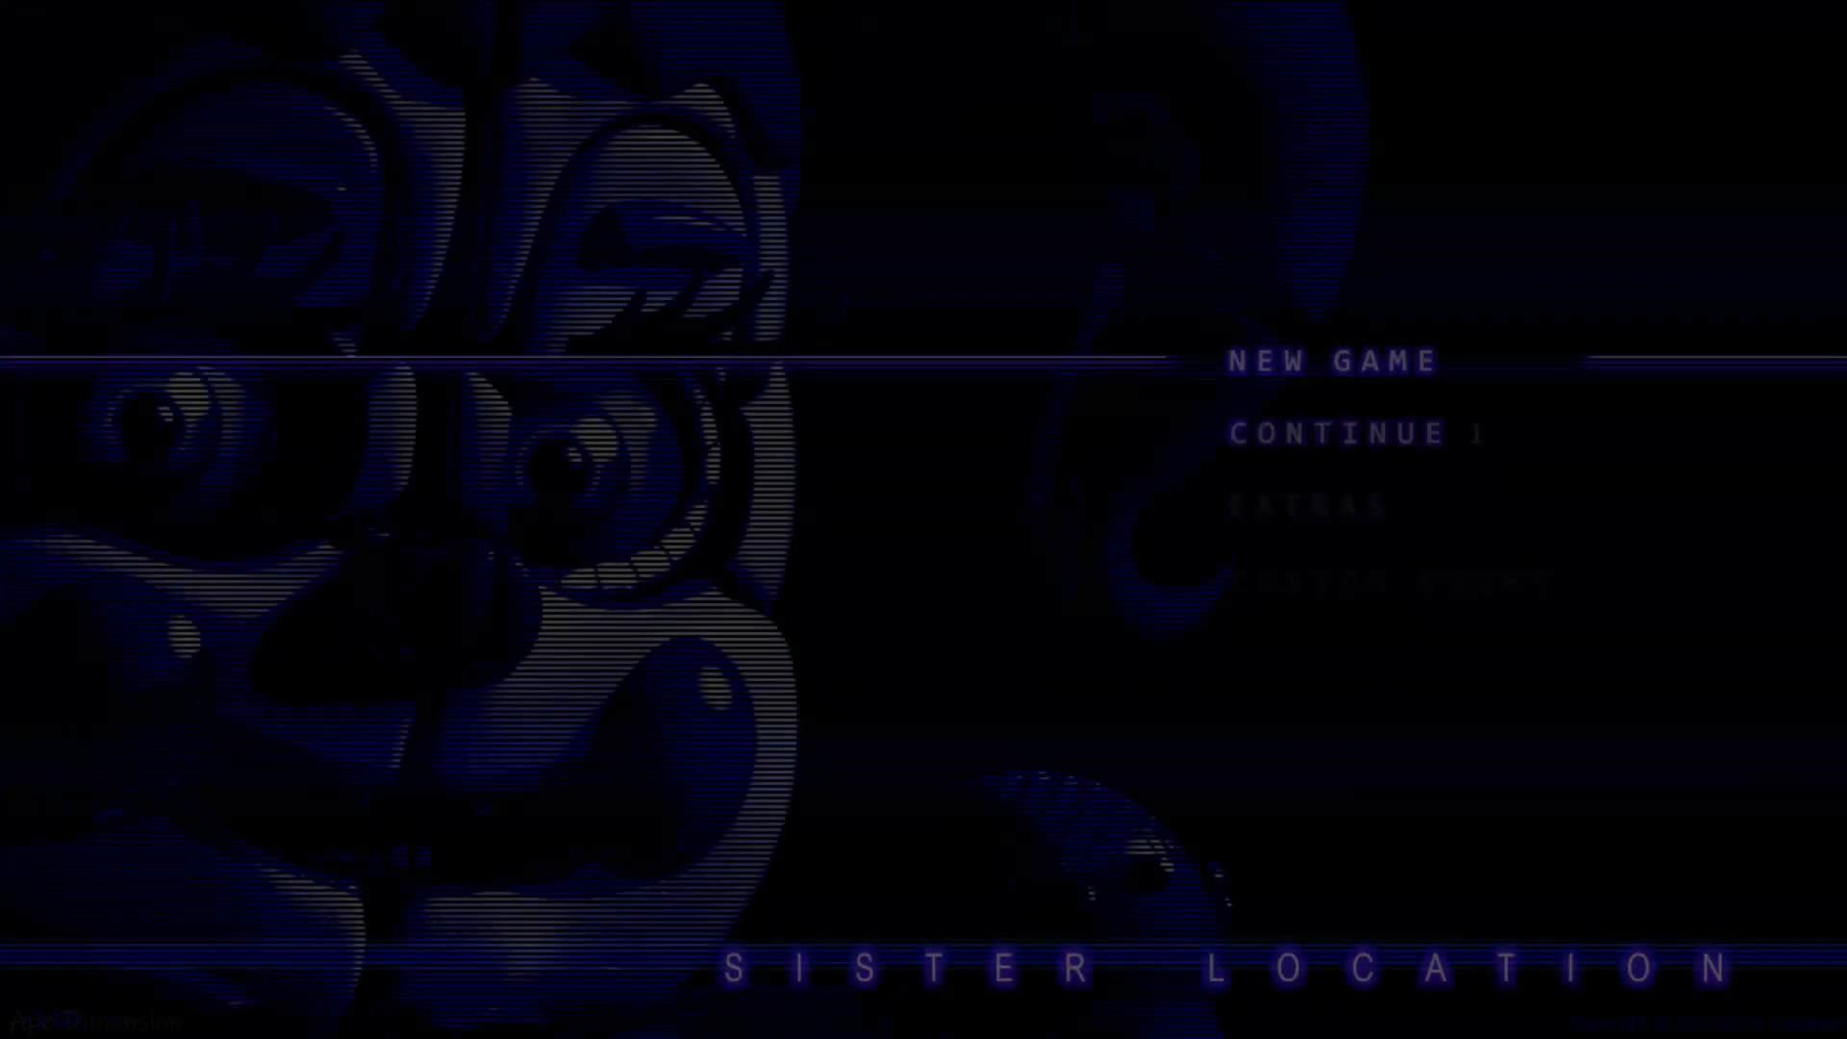
- Start a new game from the main menu and proceed into Ballora Gallery
{"action": "left_click", "coordinate": [1329, 360]}
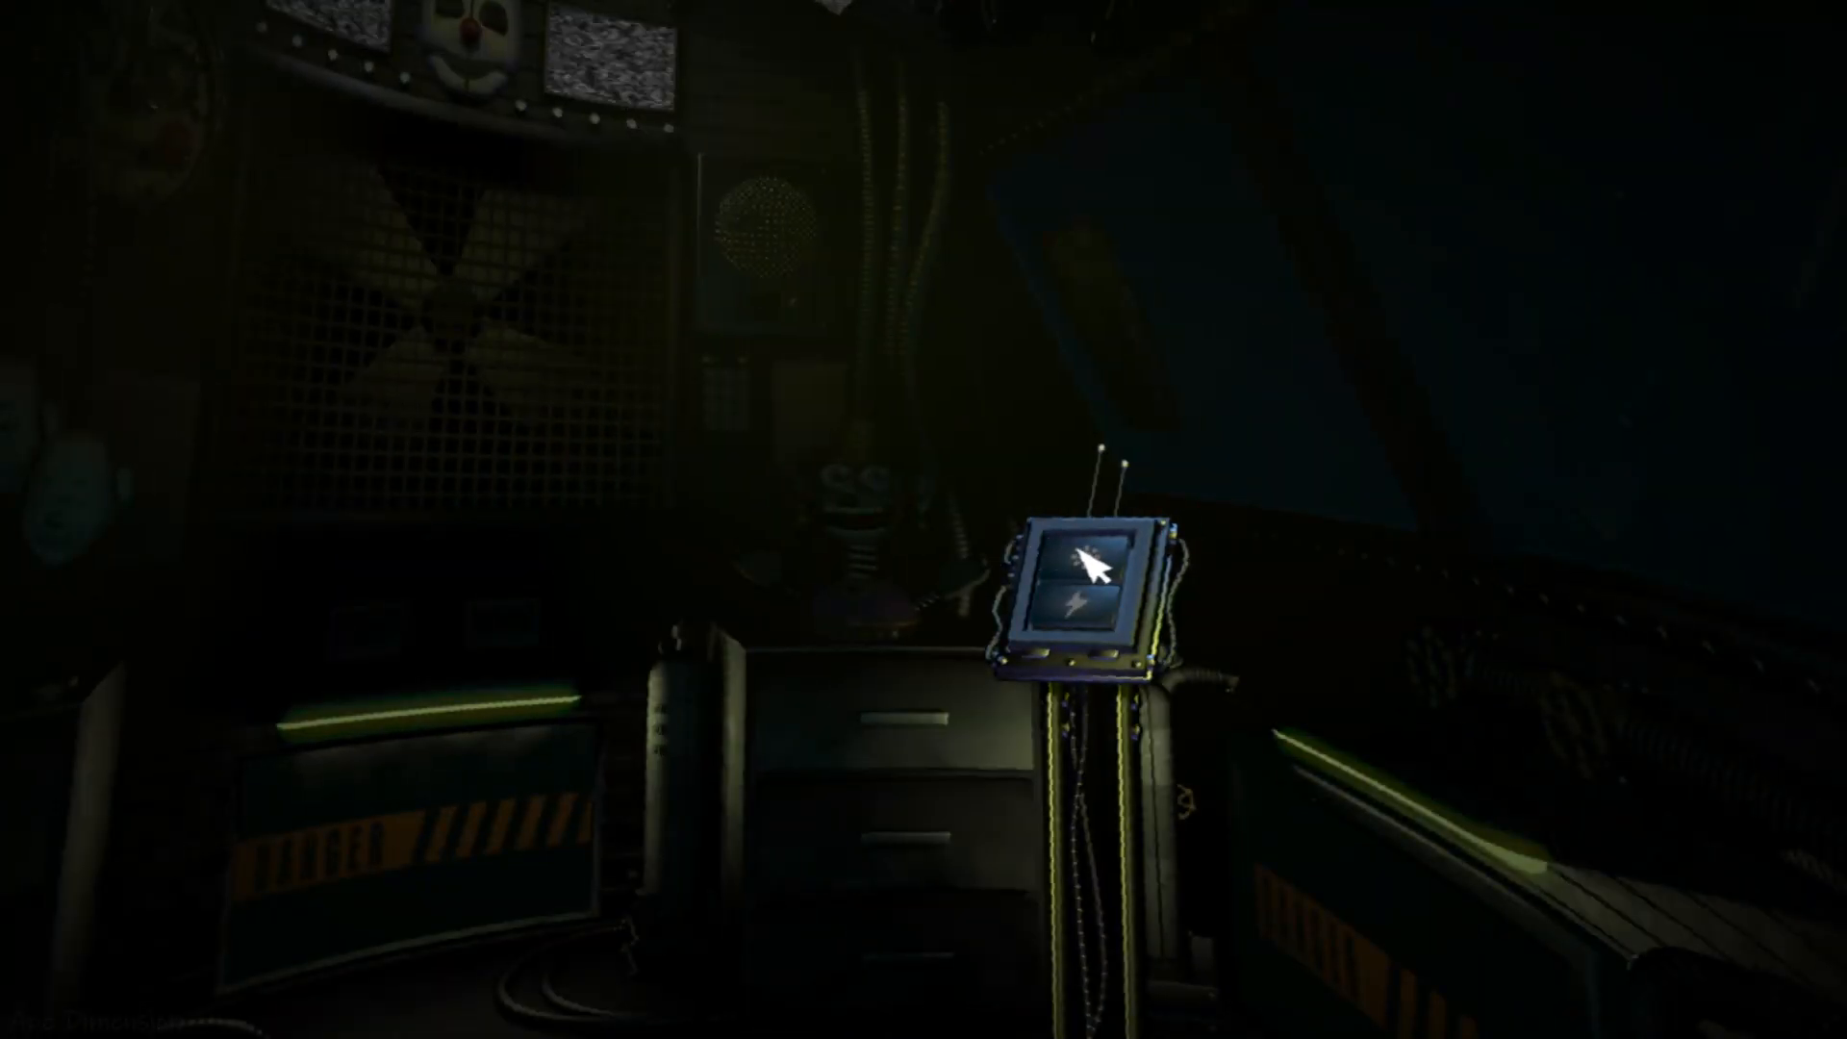
- Light the gallery and shock the animatronic there, then deliver a shock in Circus Baby's control room
{"action": "left_click", "coordinate": [1085, 573]}
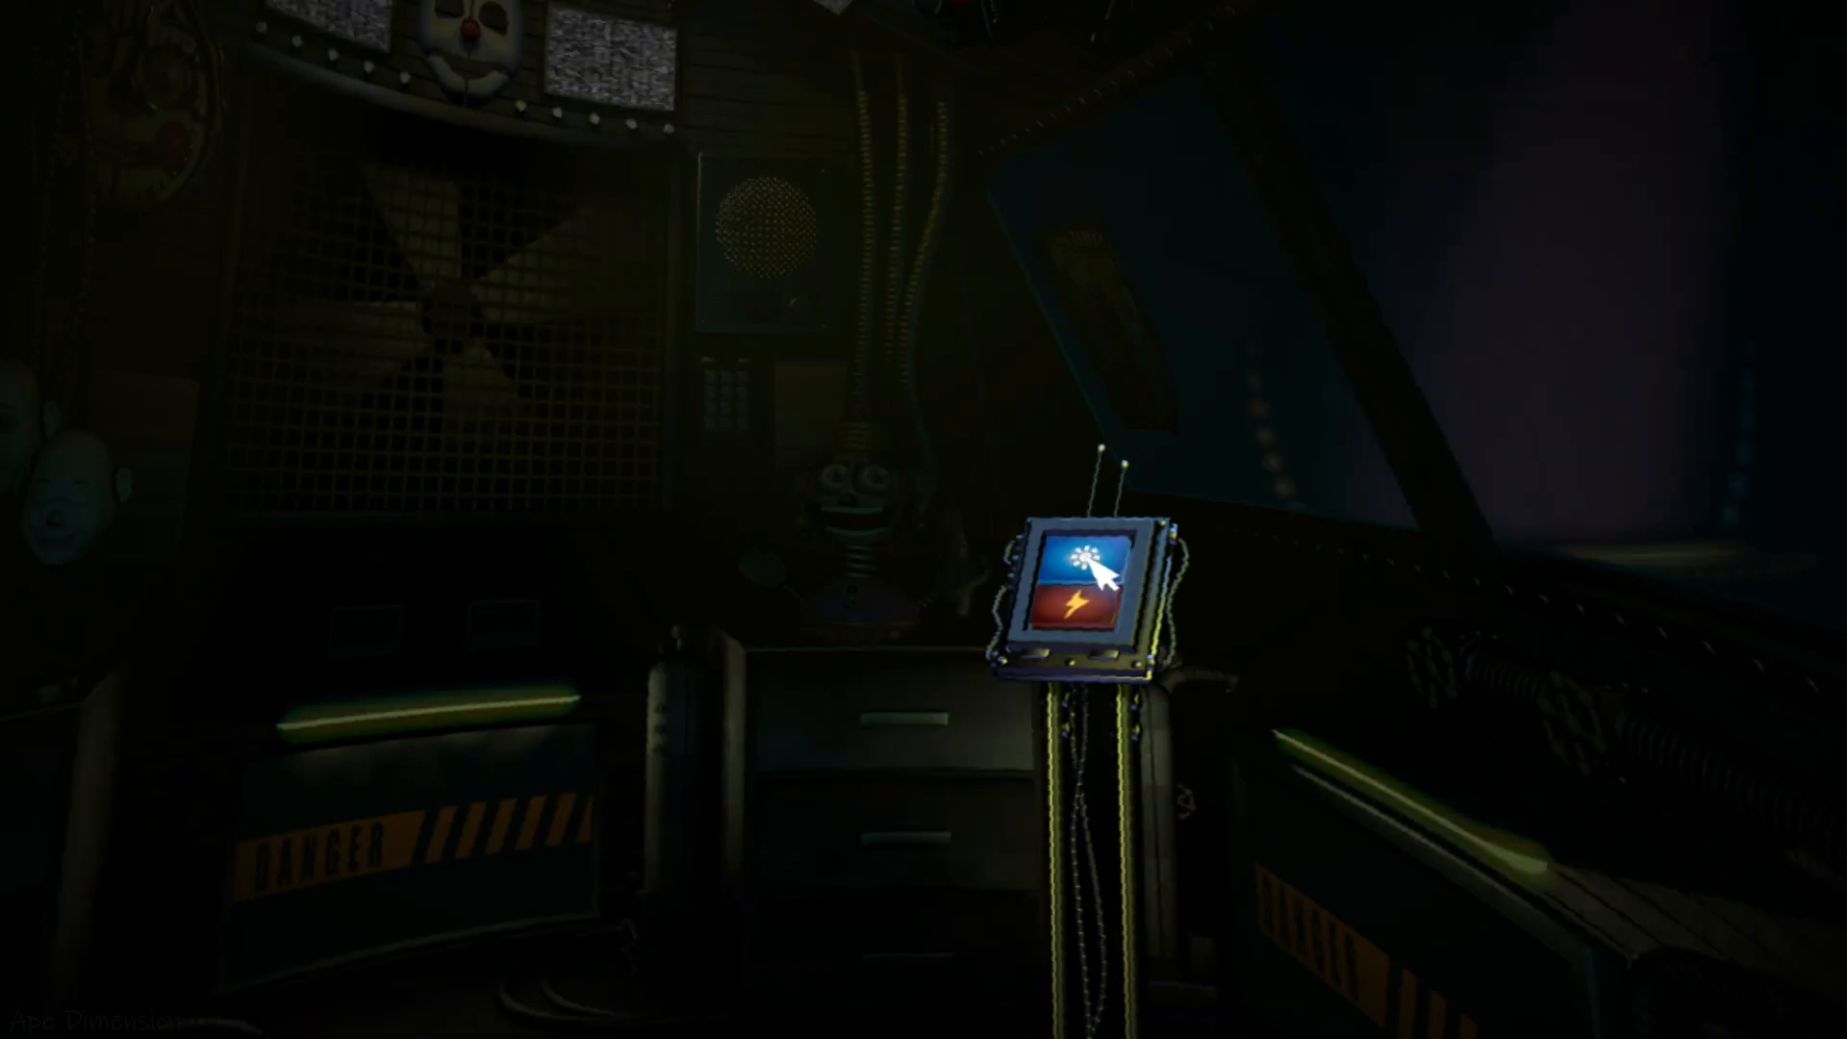
{"action": "left_click", "coordinate": [1085, 573]}
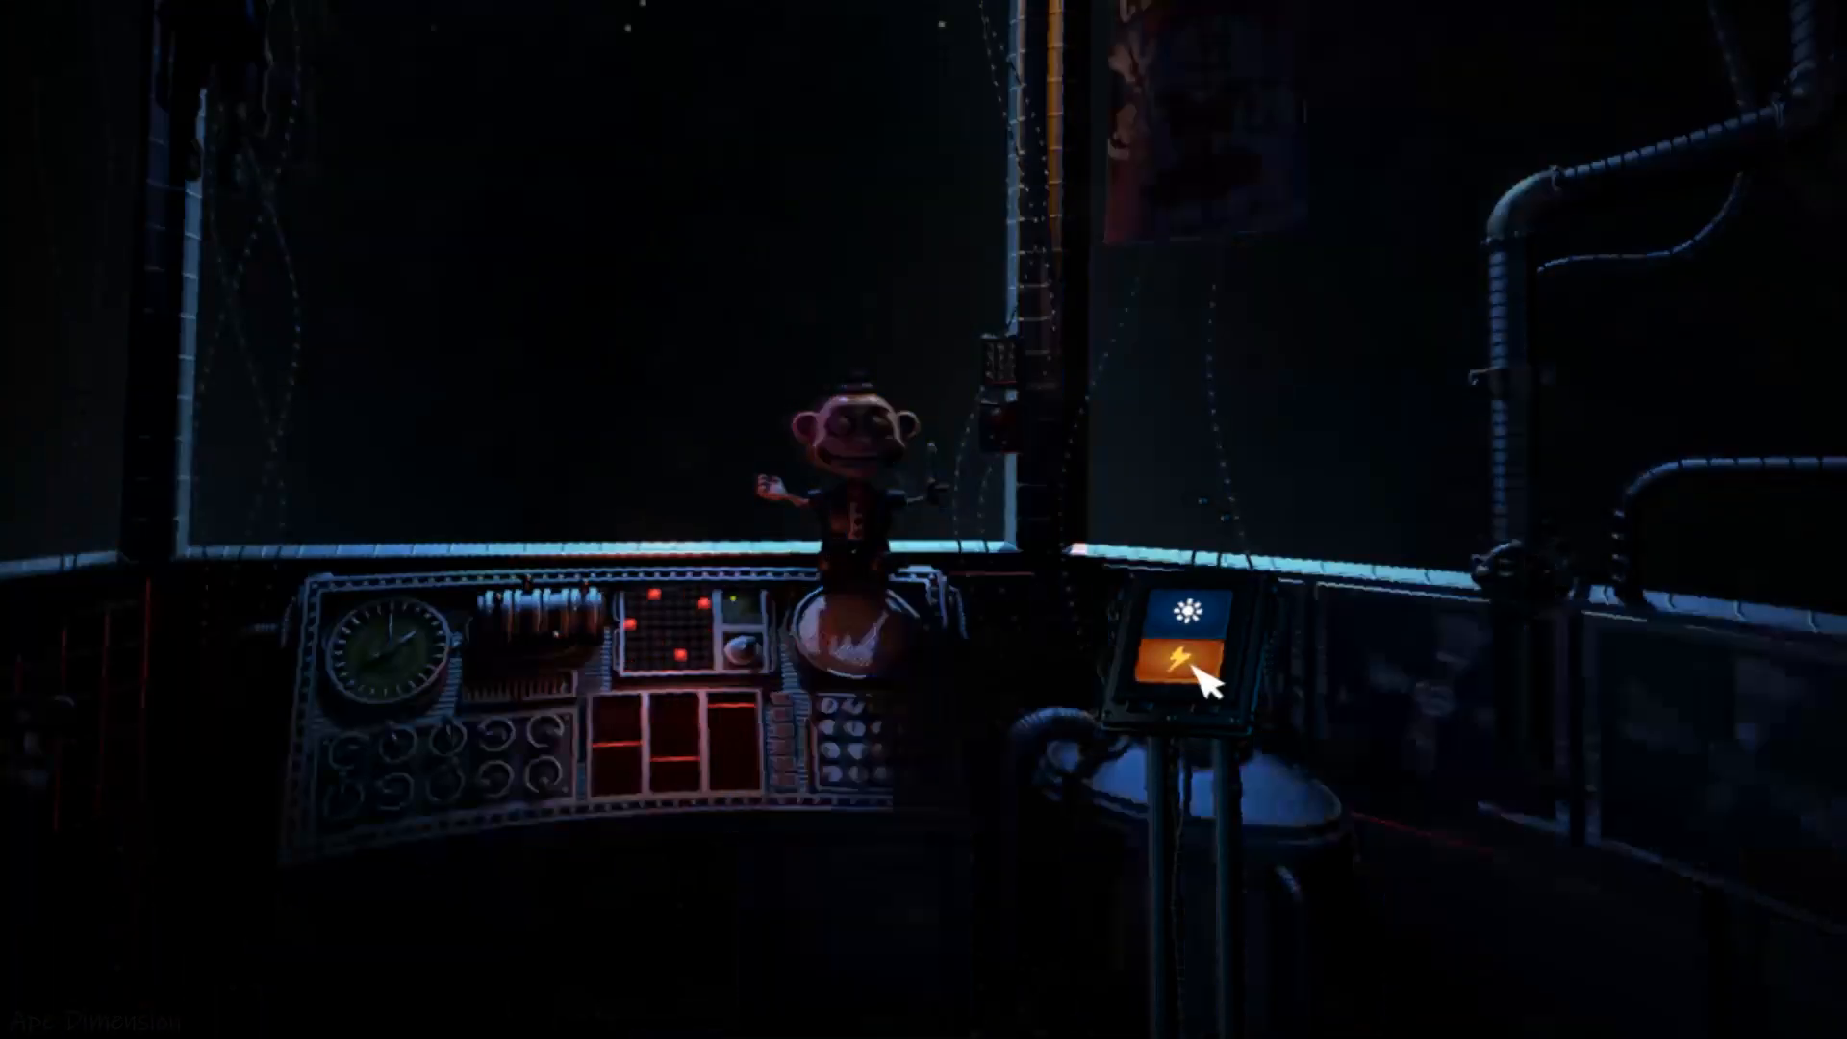
{"action": "left_click", "coordinate": [1177, 658]}
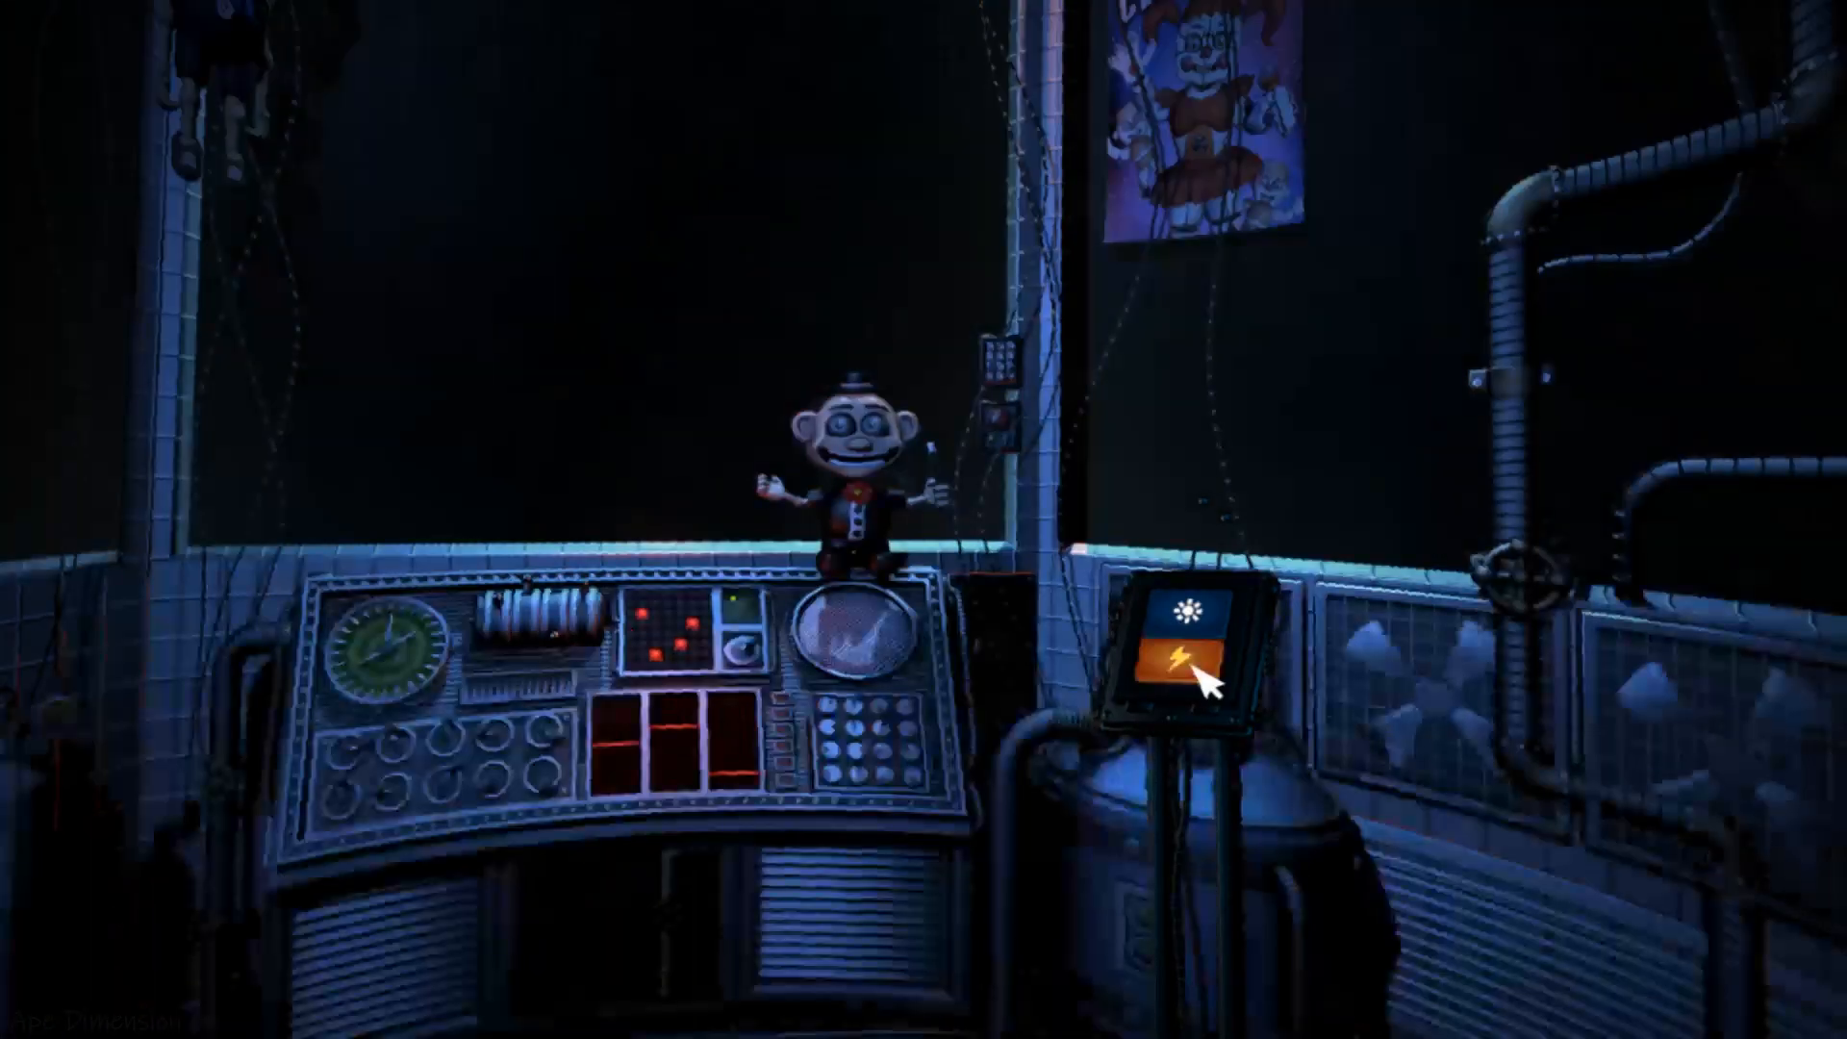